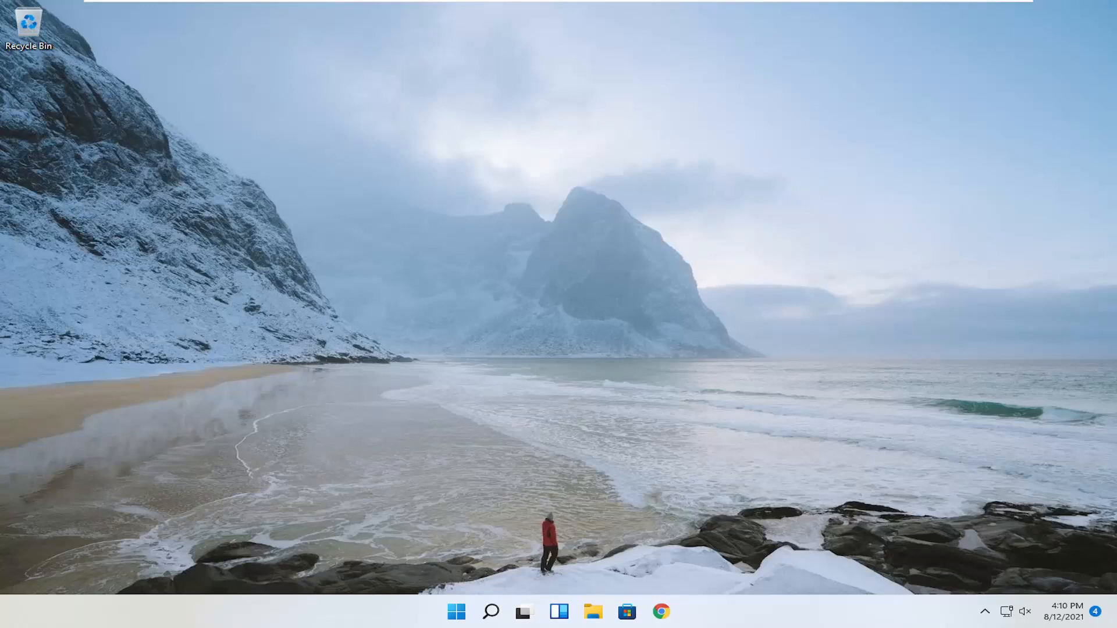
mouse_move(1103, 403)
type("settings")
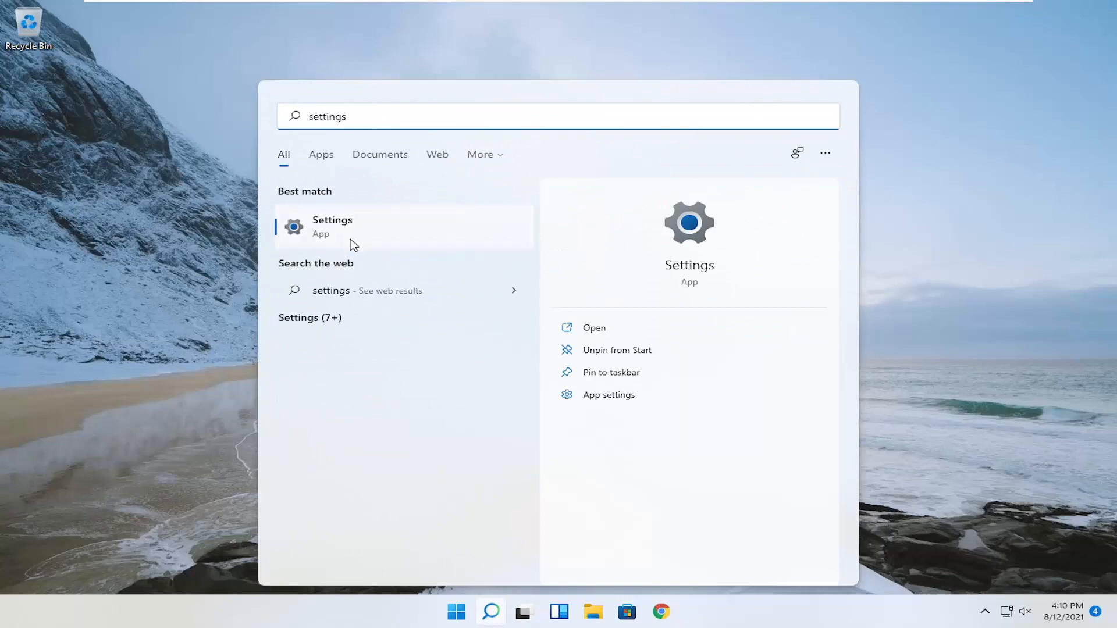
Step: Launch the Settings app from the Start search best-match result
left_click(333, 226)
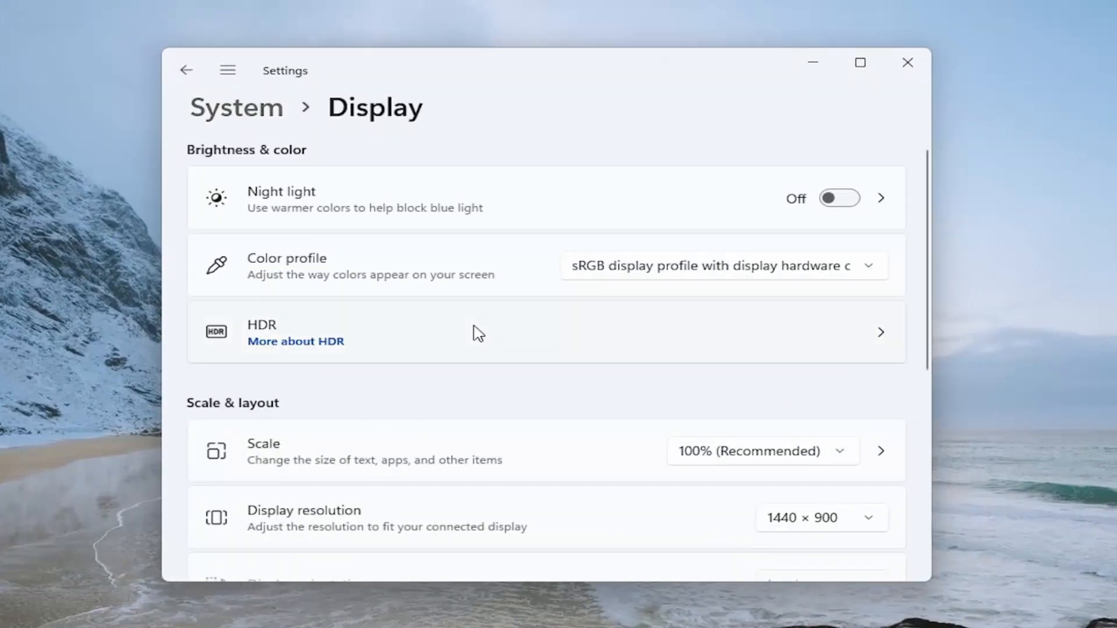
Step: Scroll the Display page down to the Multiple displays section with its Detect button
scroll("down", 3)
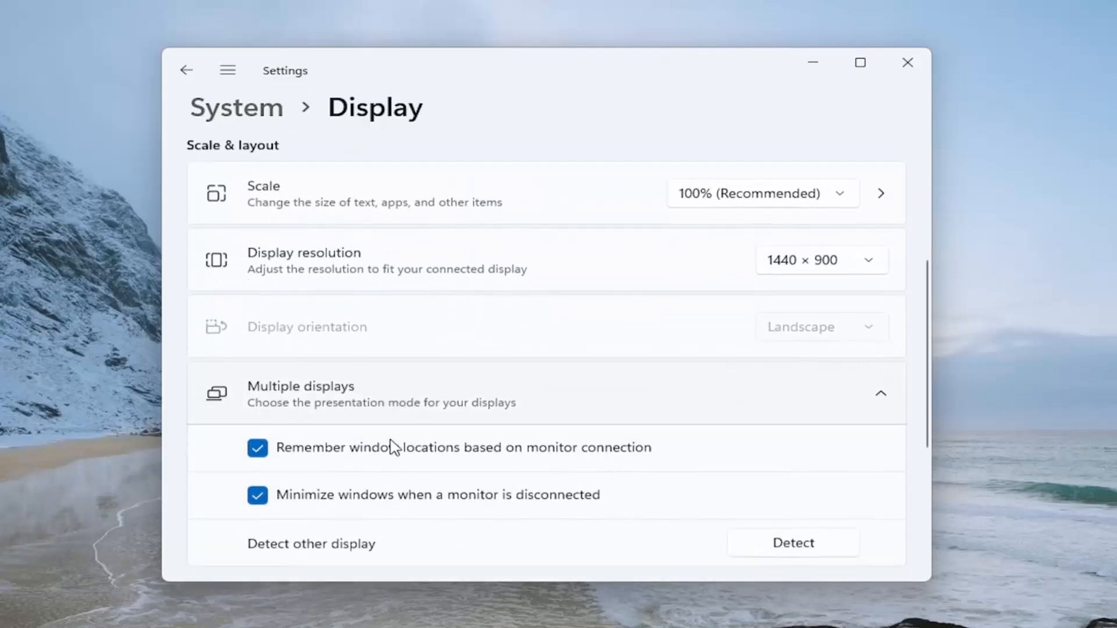
scroll("down", 3)
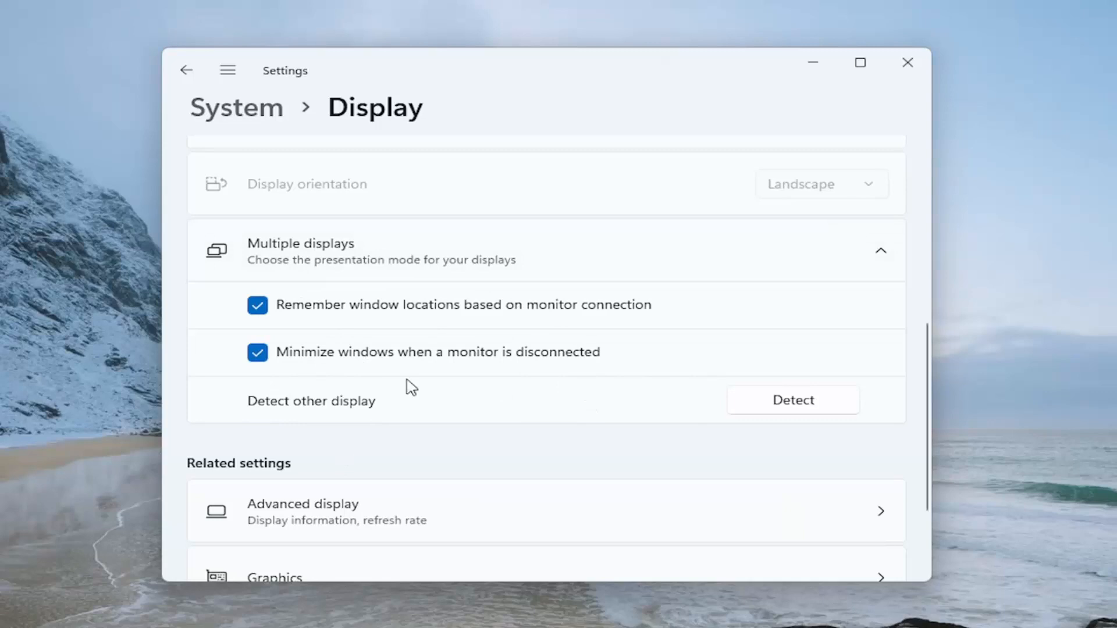
scroll("down", 3)
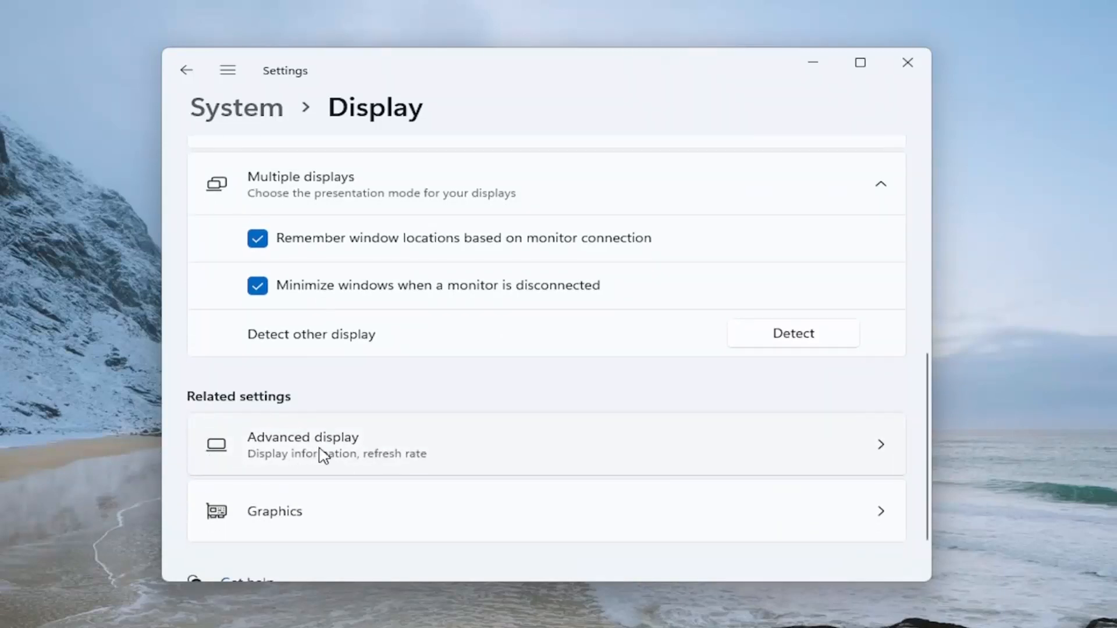
left_click(302, 444)
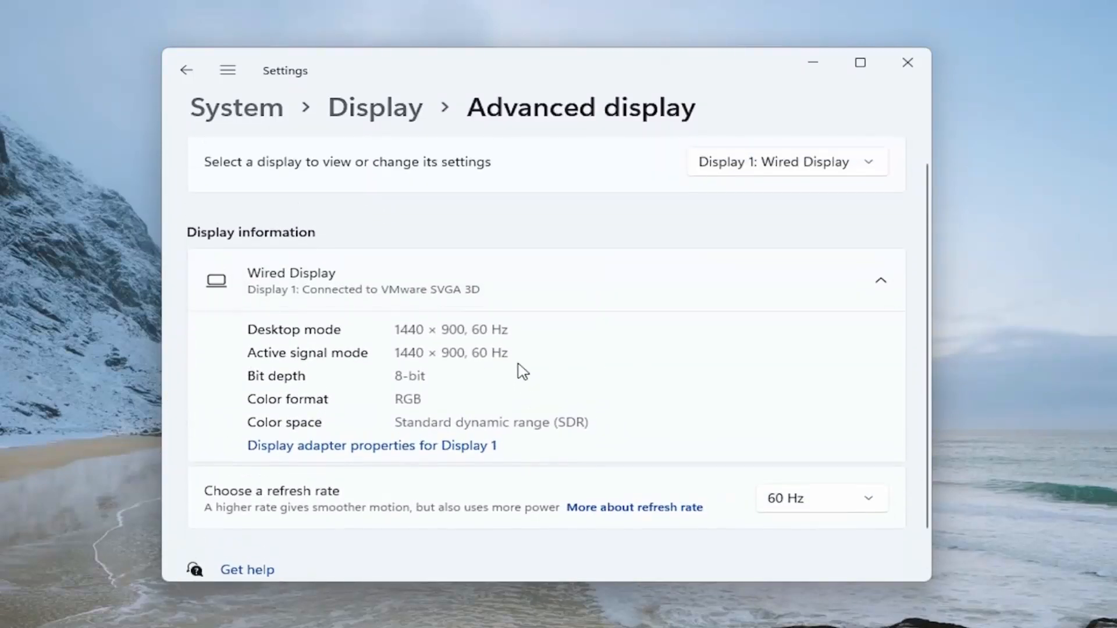
scroll("down", 3)
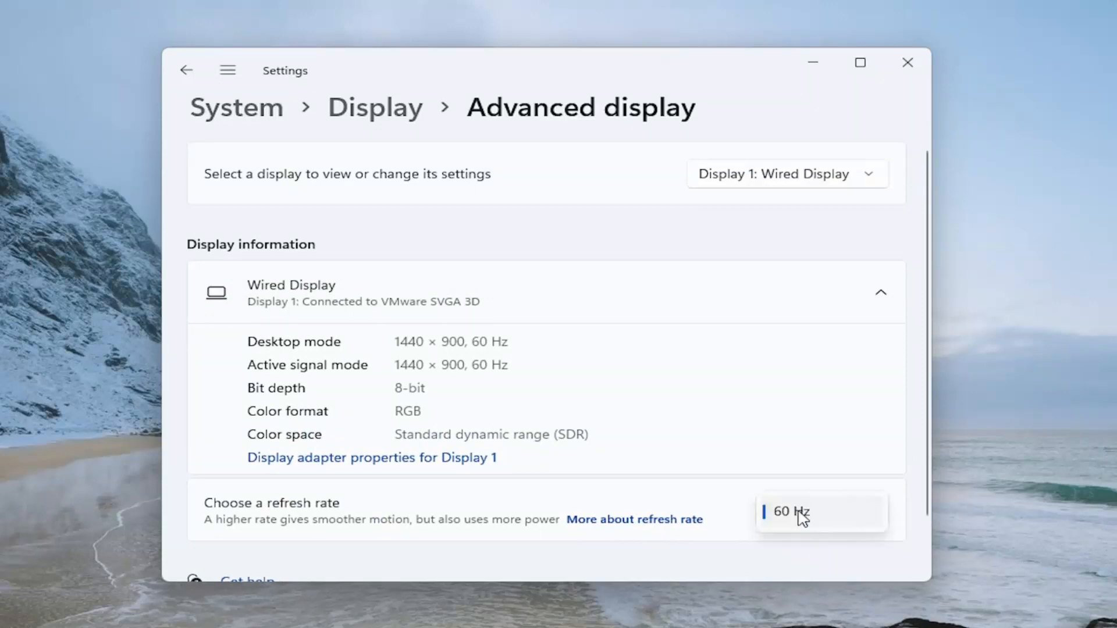
left_click(187, 70)
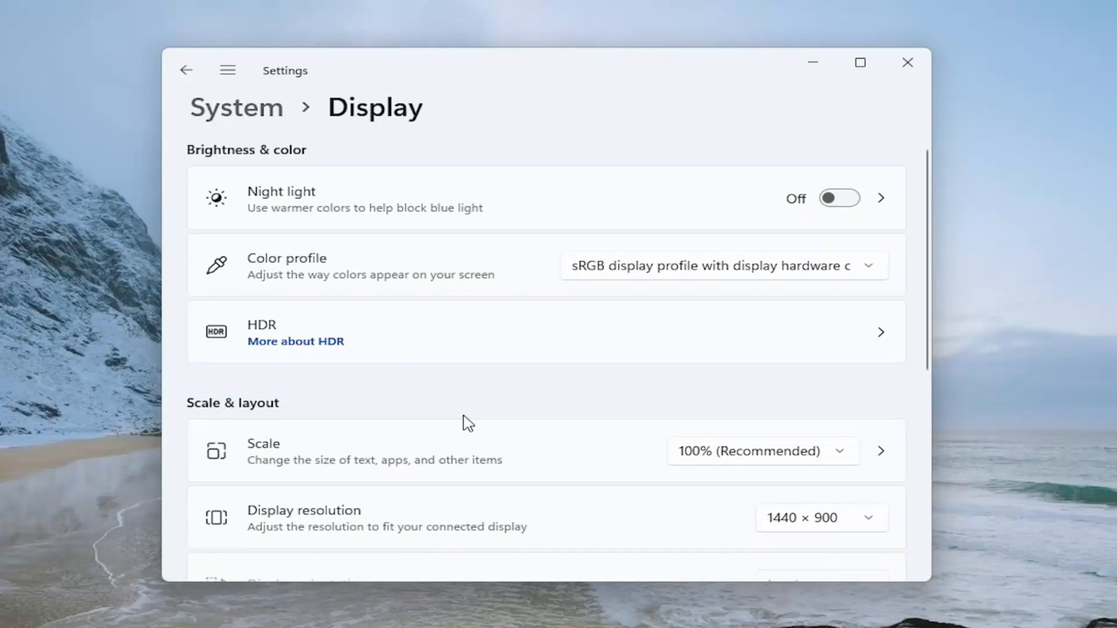
Step: Scroll down again to bring Multiple displays and its Detect button into view
scroll("down", 3)
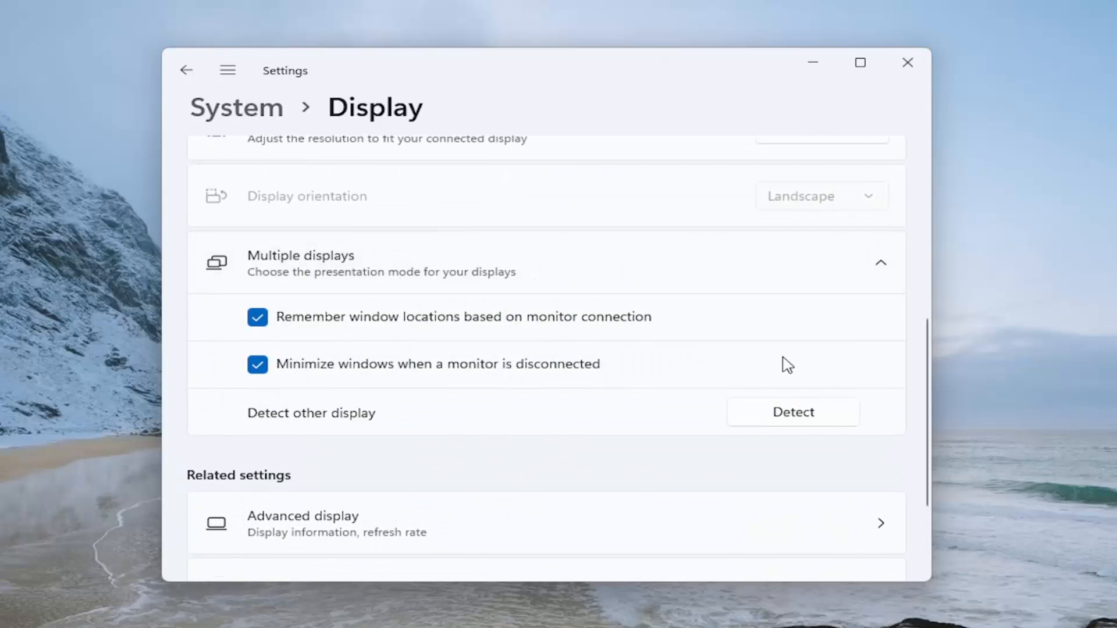
mouse_move(858, 438)
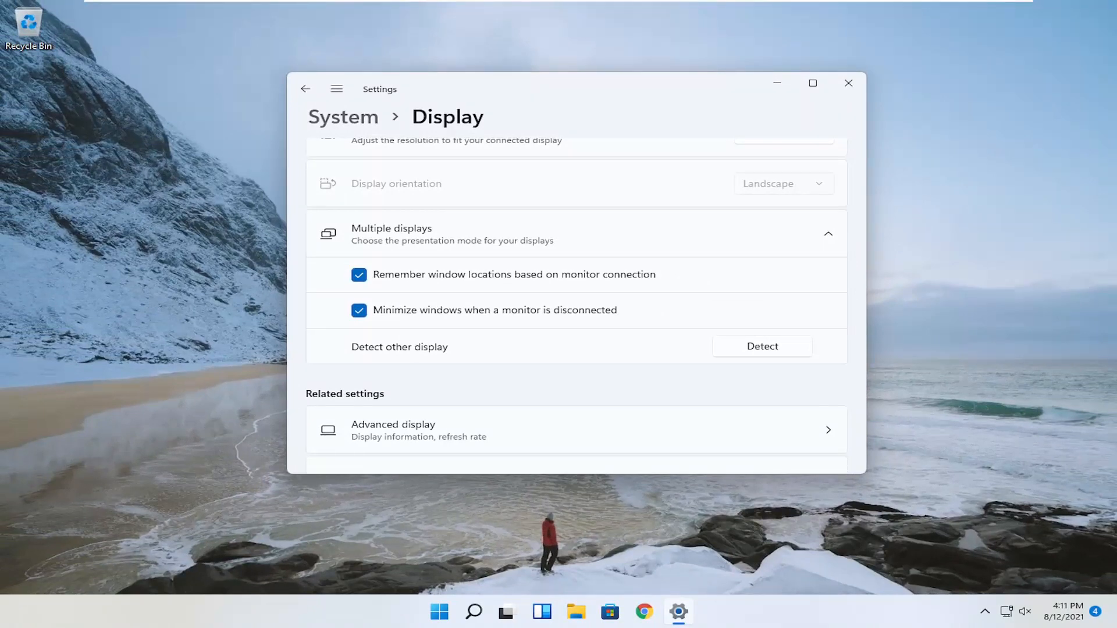
mouse_move(673, 158)
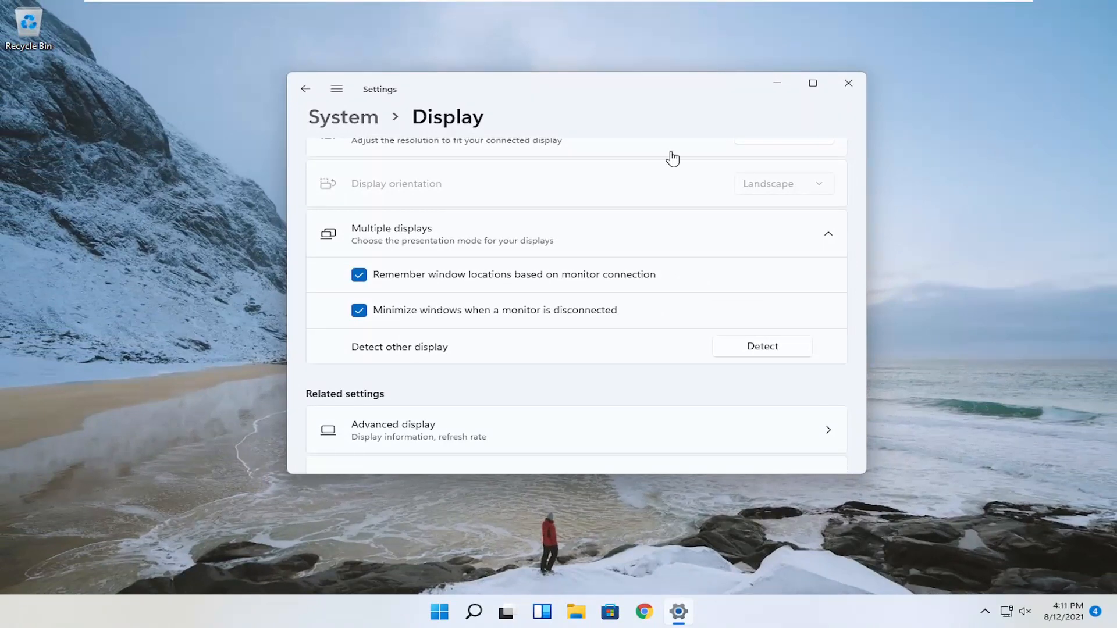